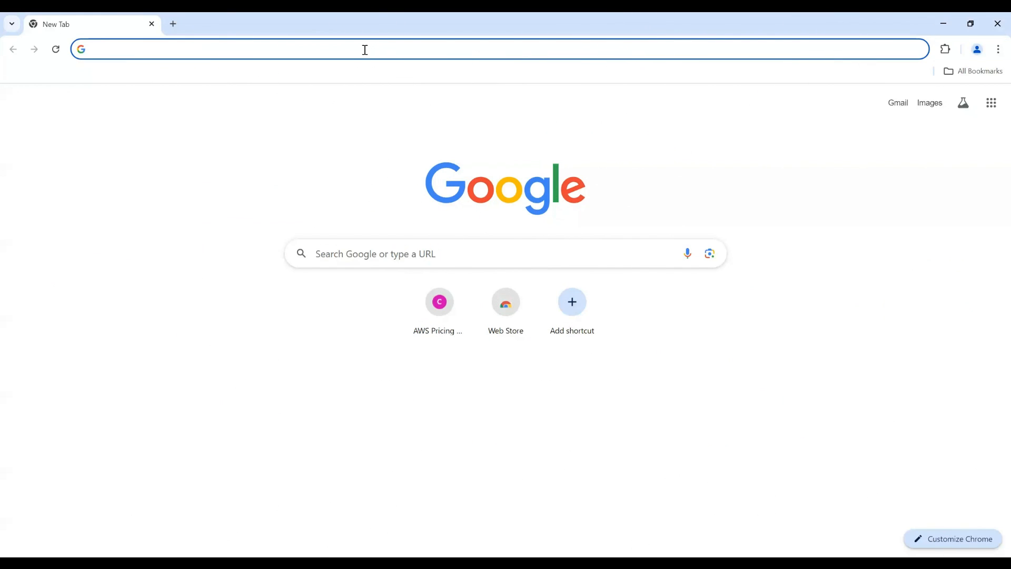
Navigate to calculator.aws to load the AWS Pricing Calculator home page
text(calculator.aws/#/)
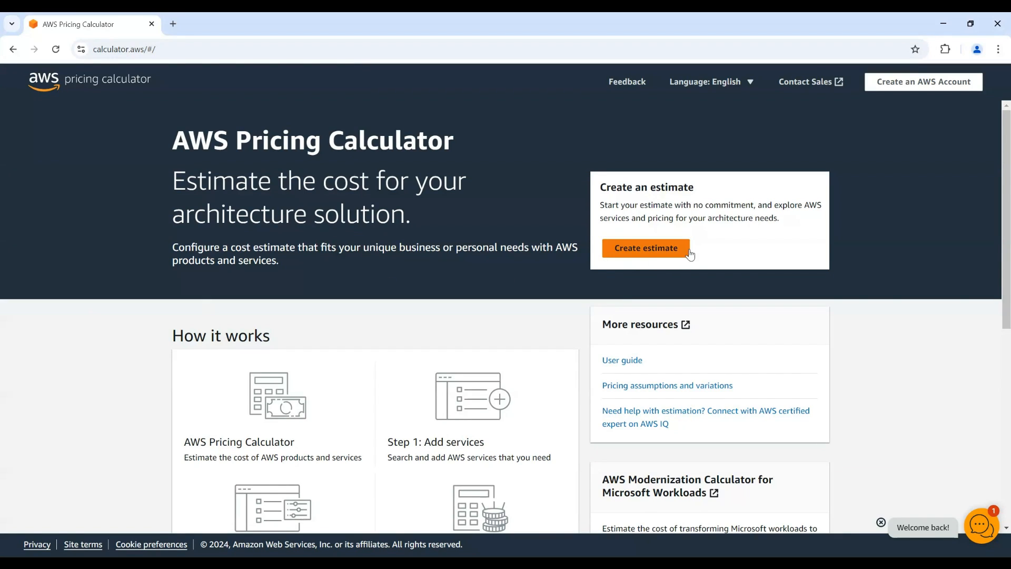
Start a new estimate with the region set to US East (N. Virginia)
click(646, 249)
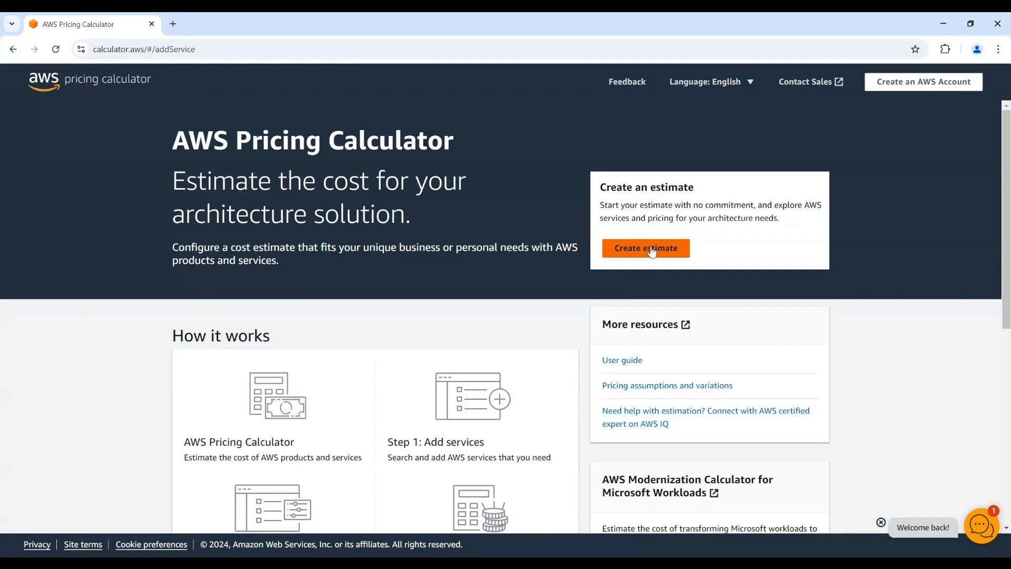
click(645, 249)
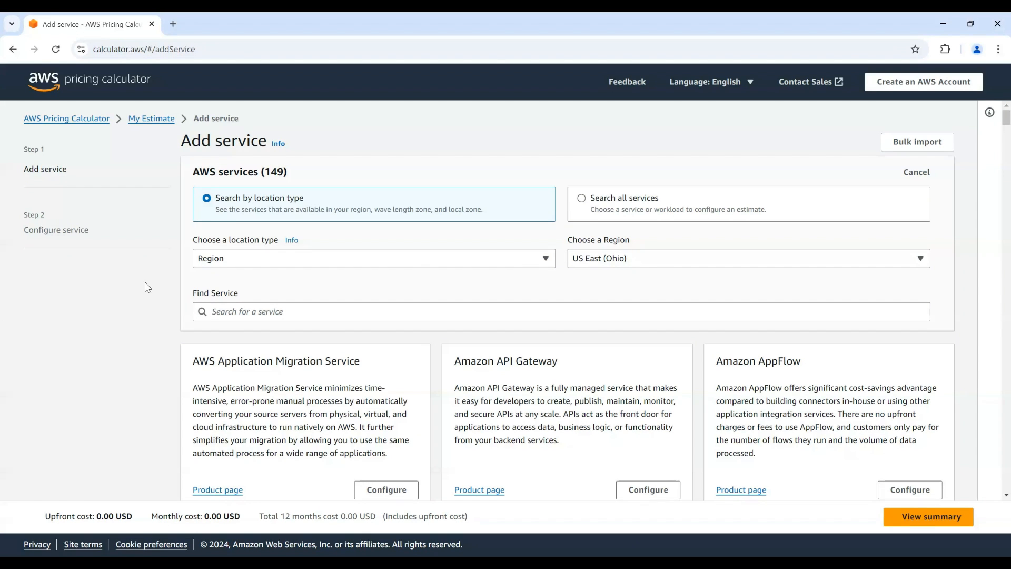
mouse_move(591, 263)
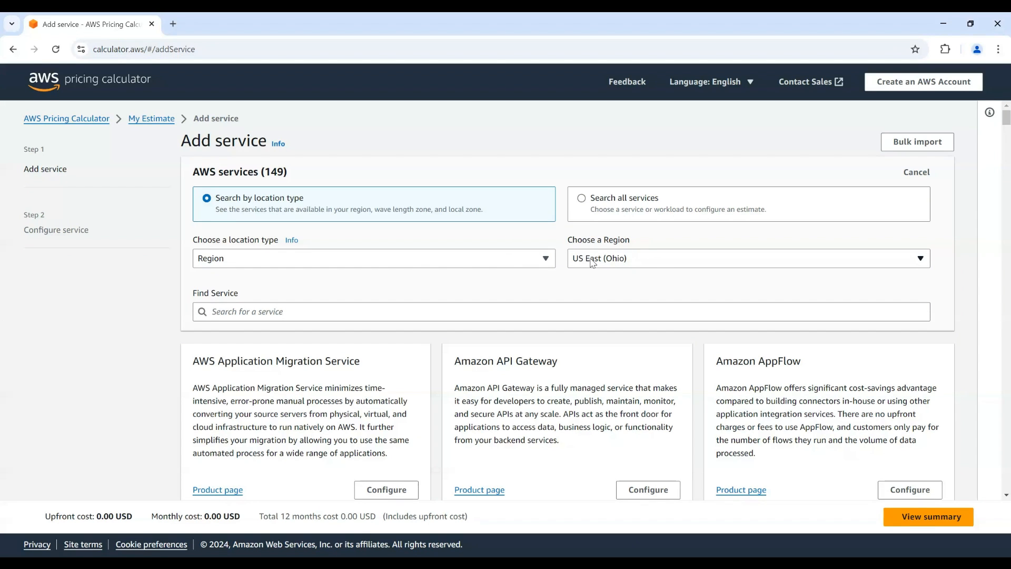
click(748, 258)
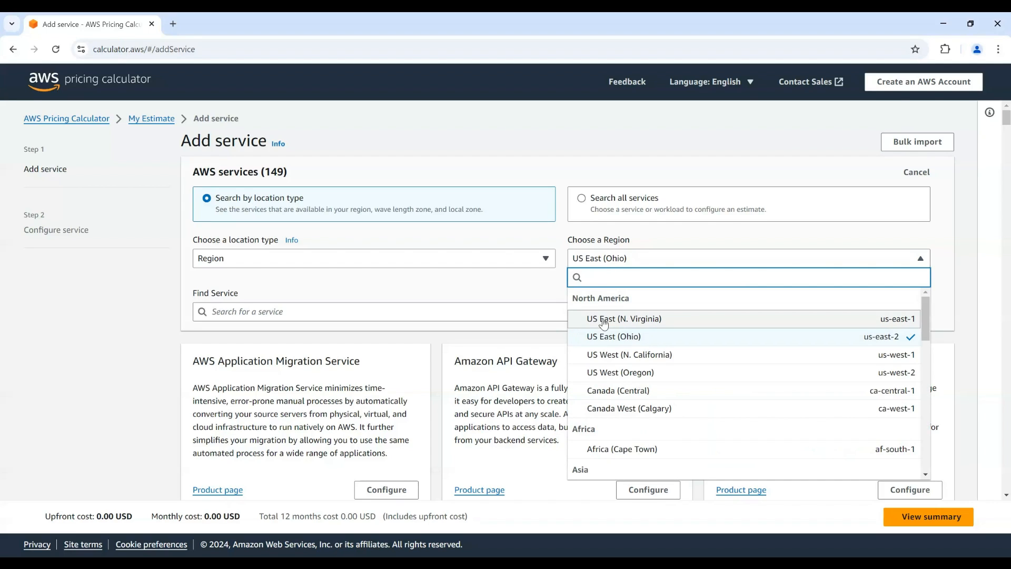
click(623, 318)
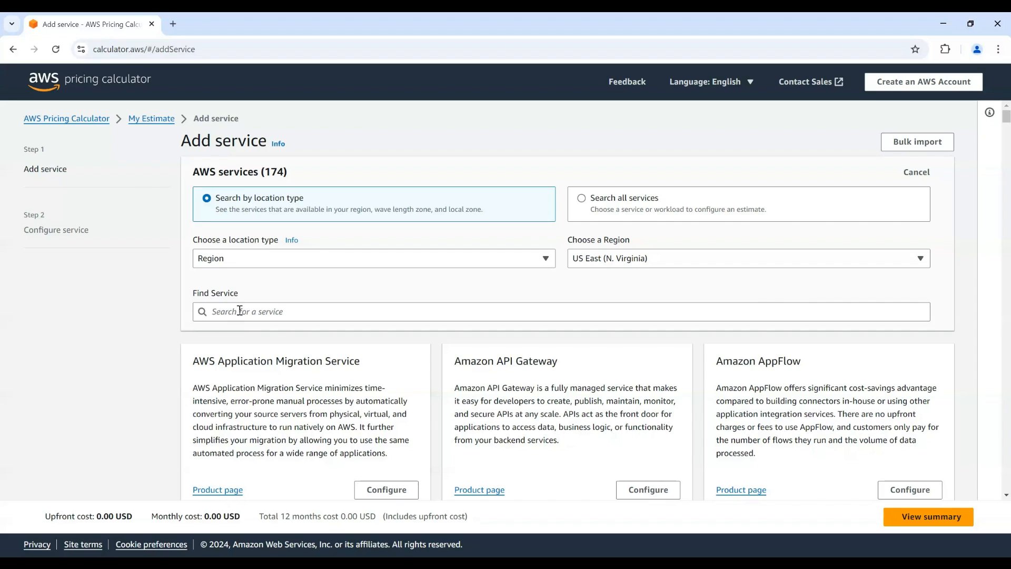
Find Amazon Simple Storage Service (S3) by searching 's3' and begin configuring it
text(s3)
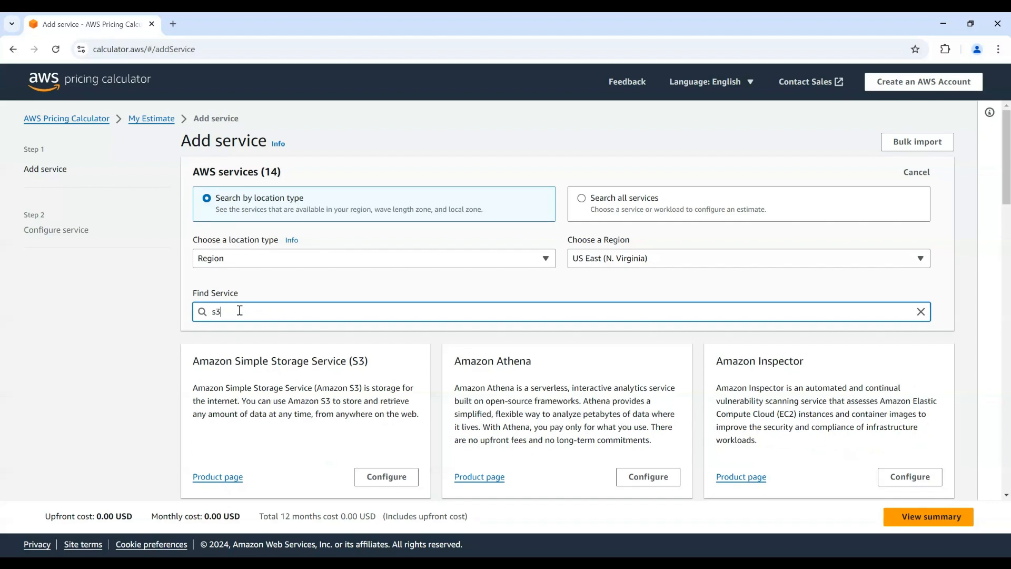
mouse_move(386, 476)
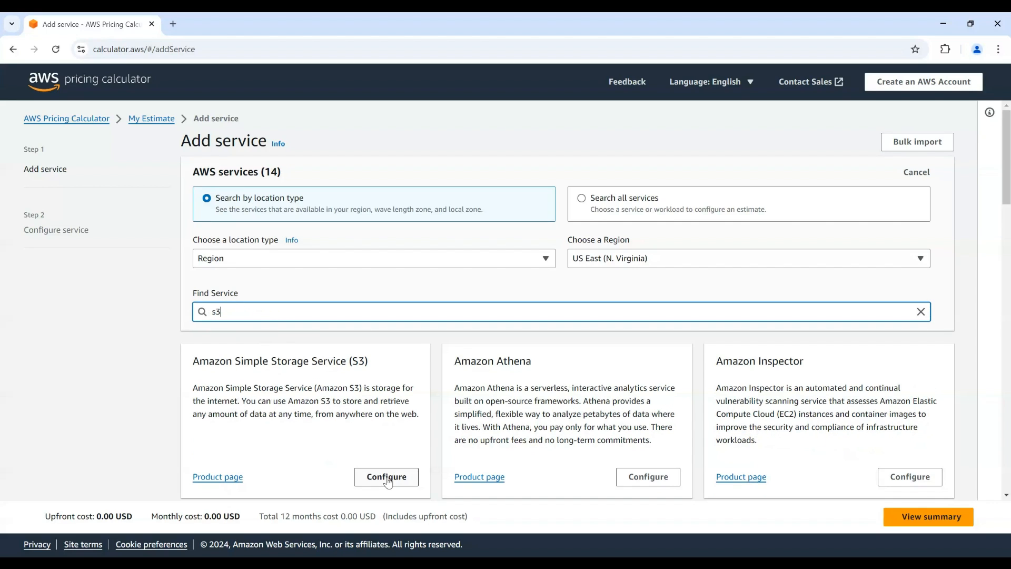
click(386, 476)
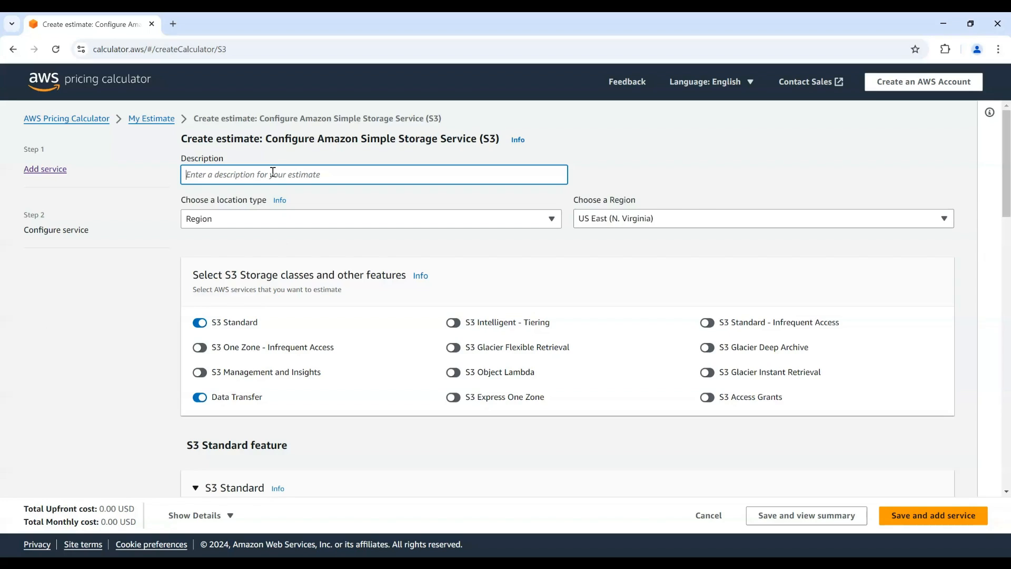
Describe the estimate as 'S3 cost estimate'
text(S3 cost estimate)
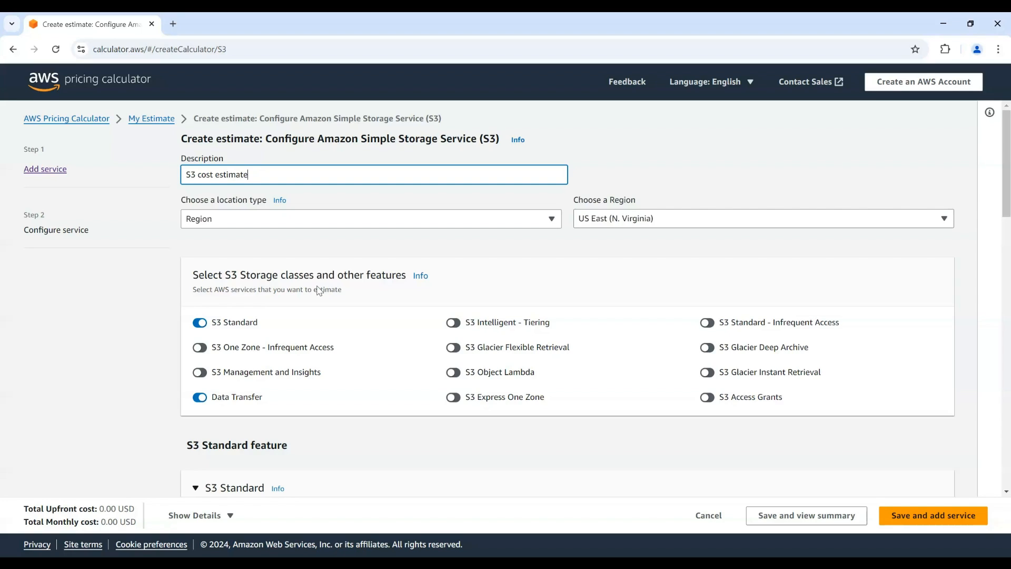
mouse_move(214, 305)
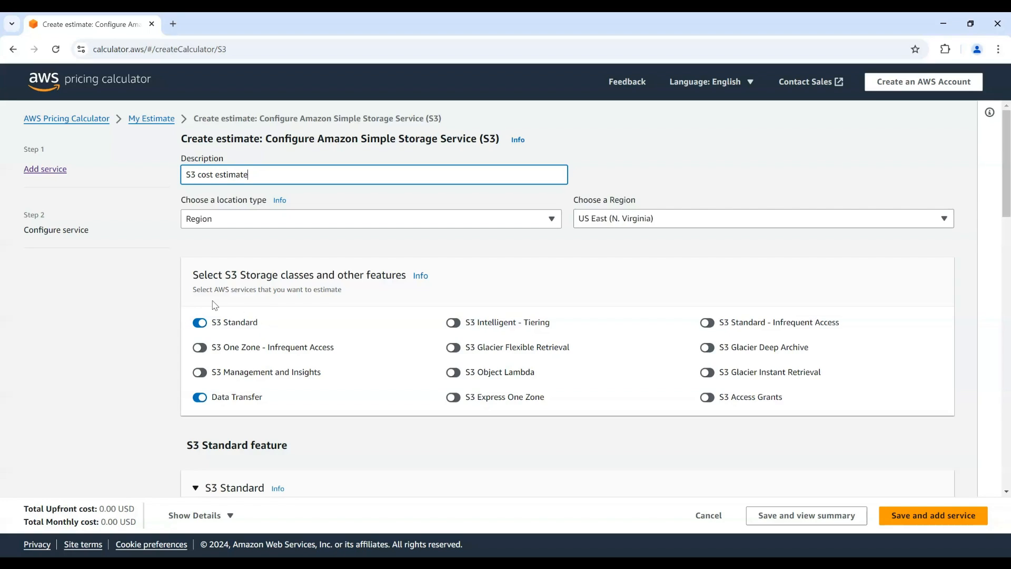
mouse_move(256, 367)
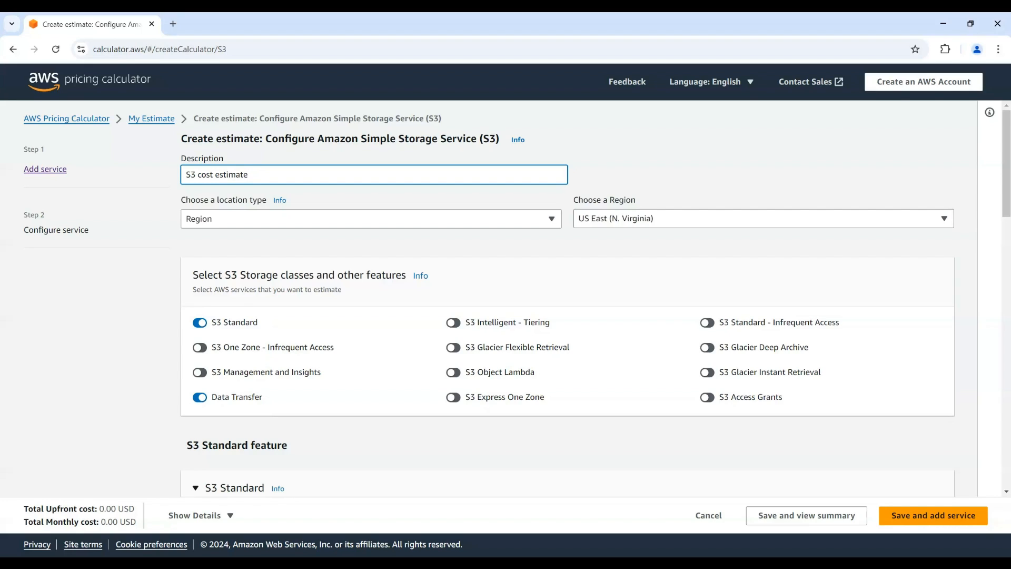
mouse_move(330, 302)
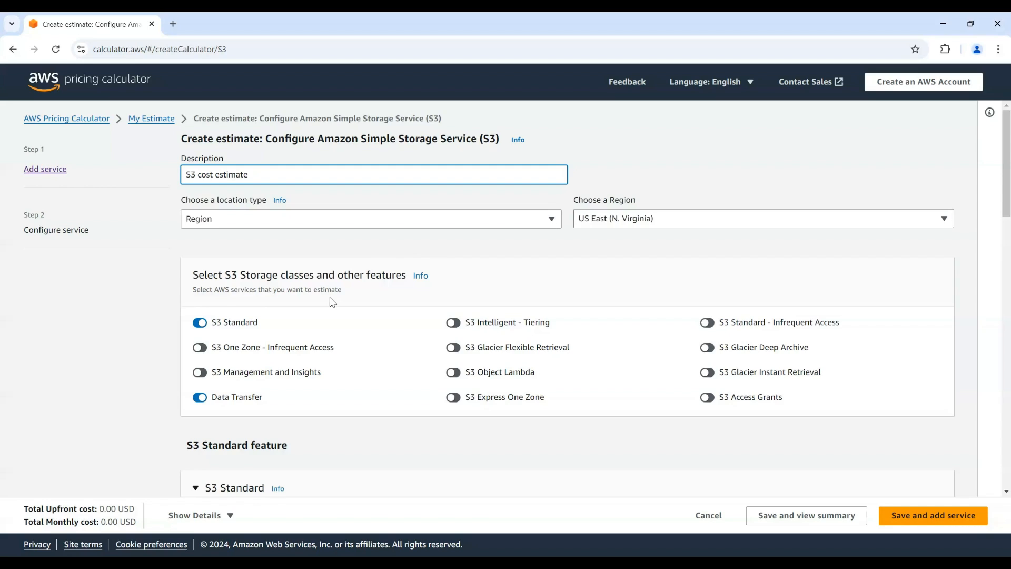
Enter S3 Standard usage: 100 GB per month storage, 10000 PUT/COPY/POST/LIST and 10000 GET/SELECT requests
scroll(down, 3)
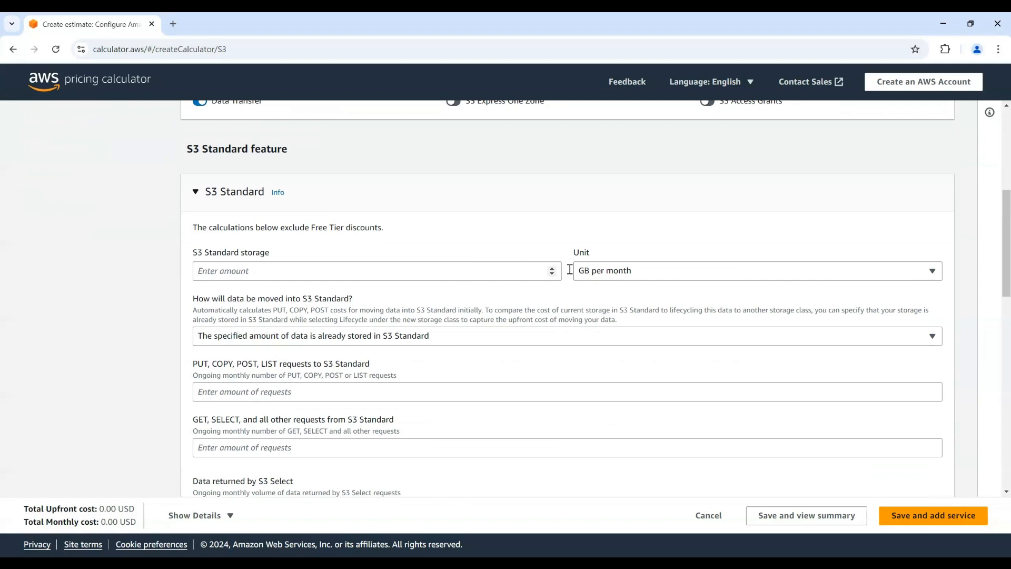
click(754, 270)
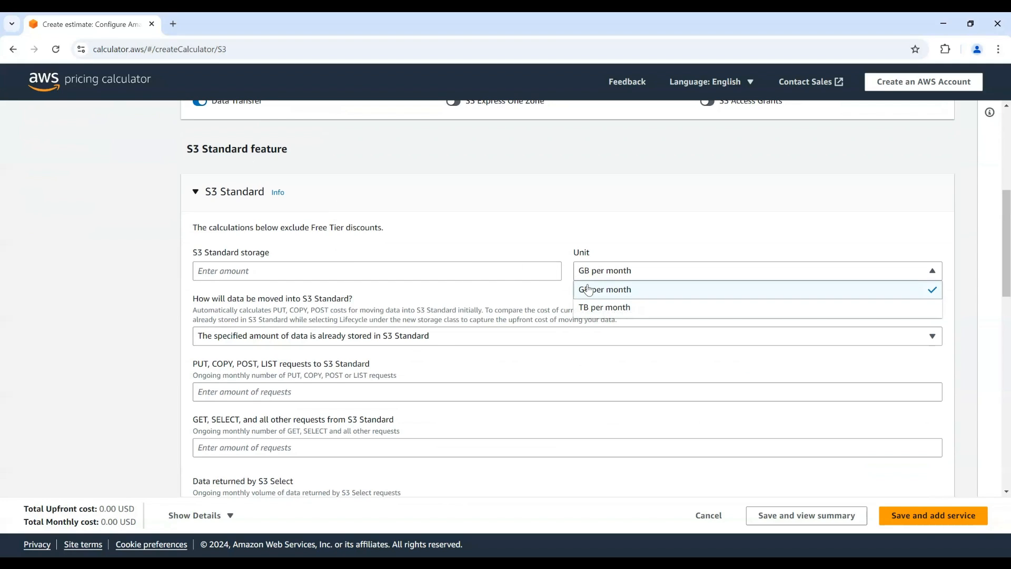
click(603, 288)
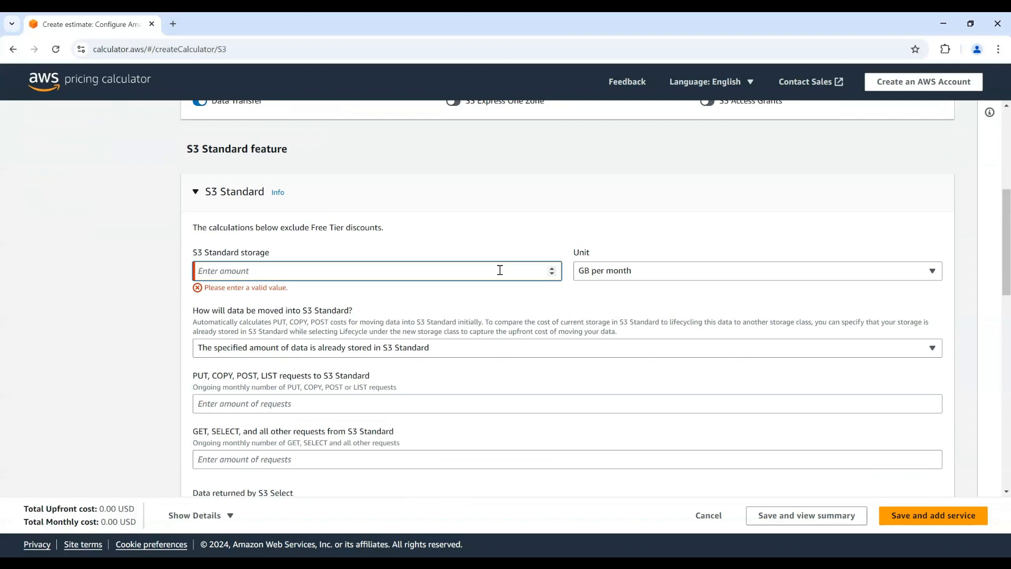
text(10)
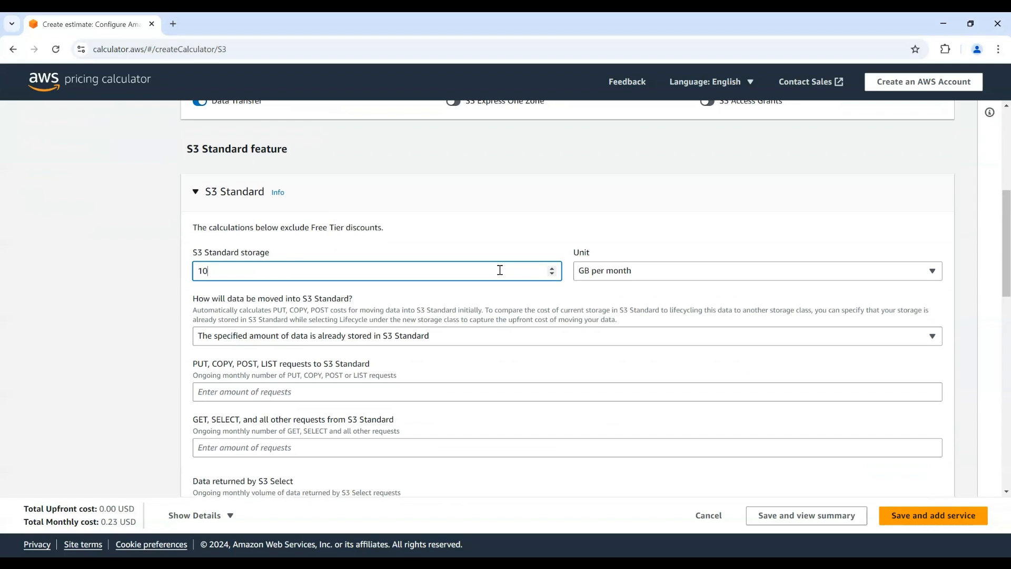
text(100)
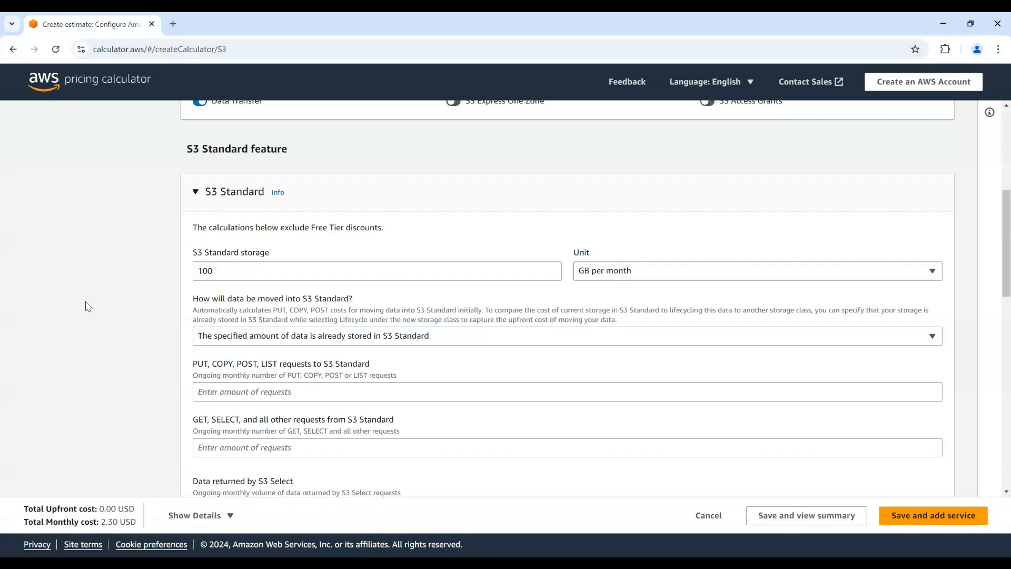
mouse_move(200, 349)
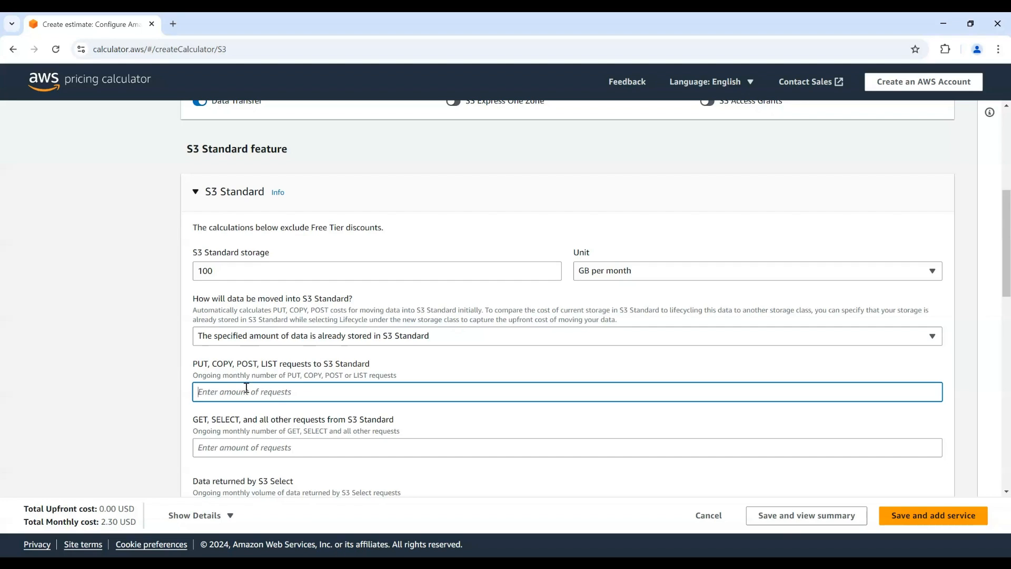
text(10000)
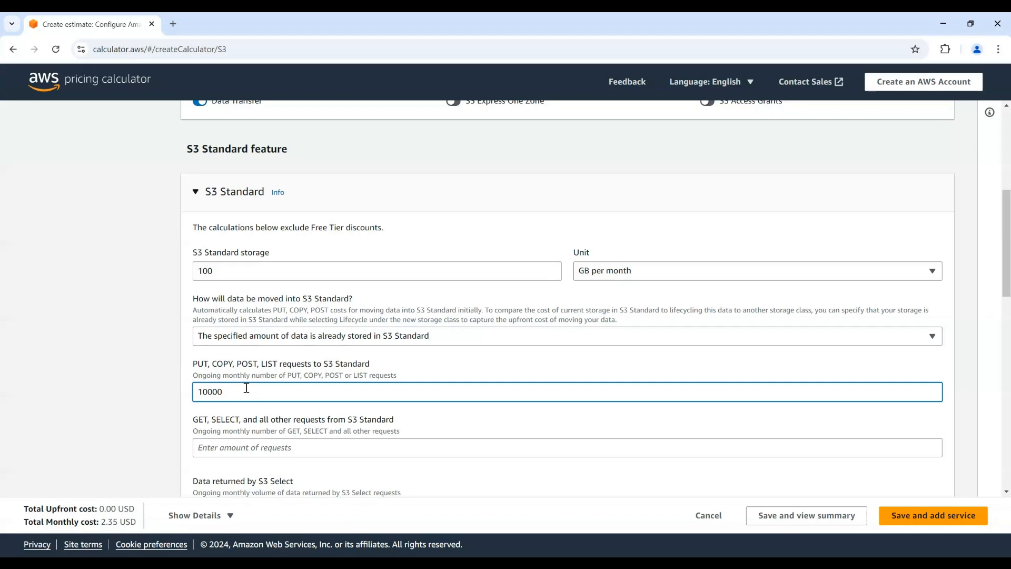
mouse_move(448, 424)
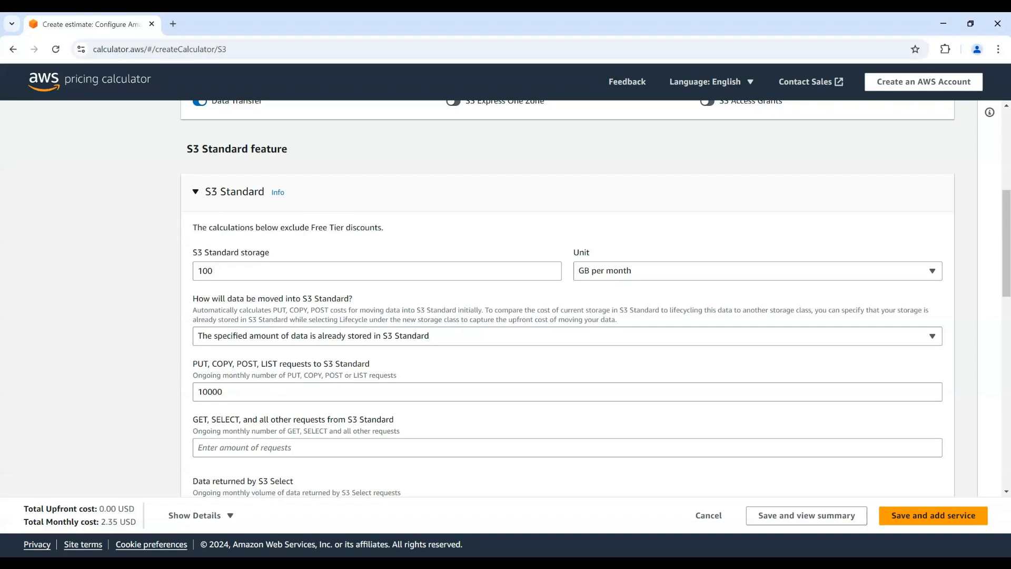
mouse_move(347, 409)
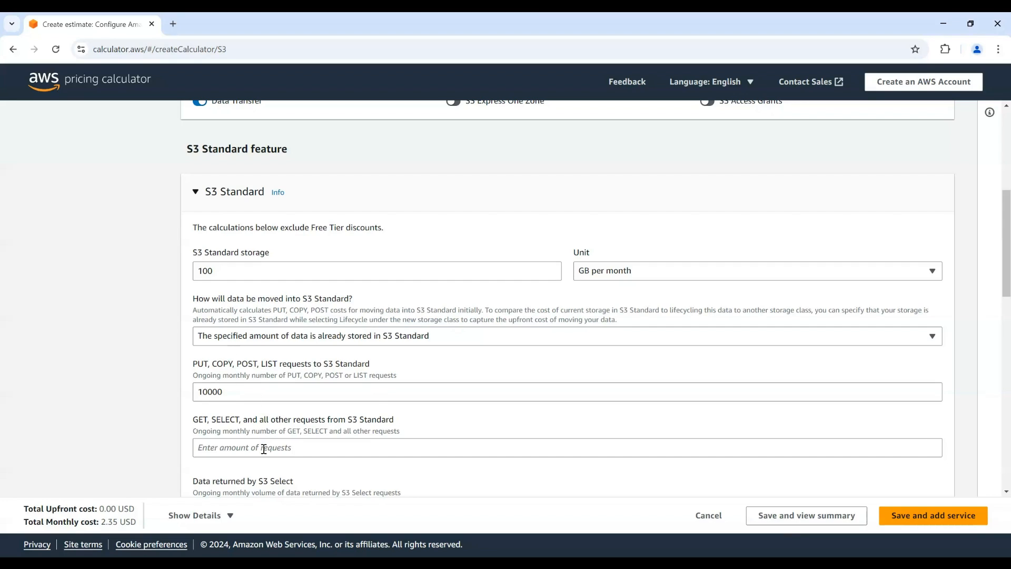
text(10000)
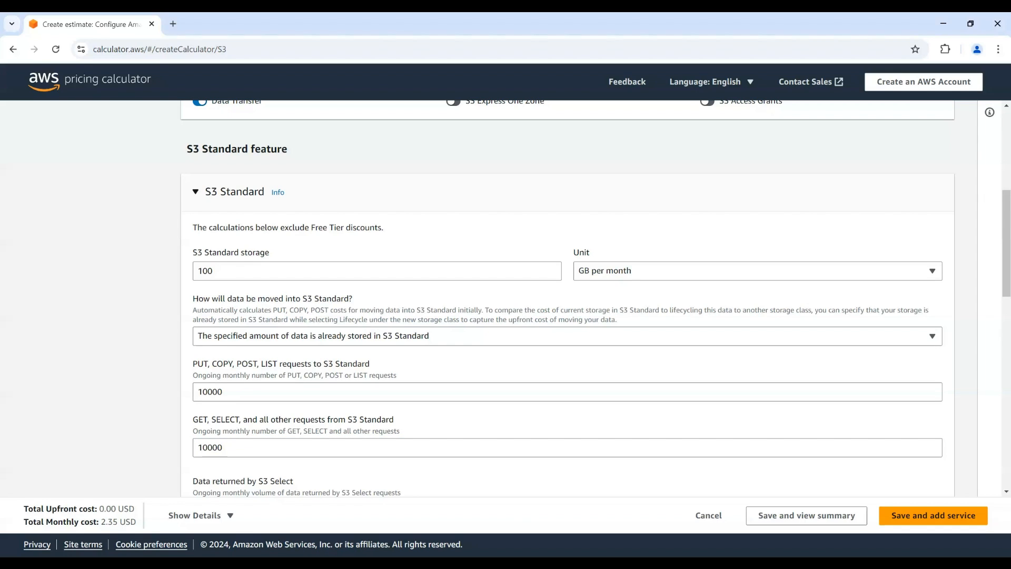
scroll(down, 3)
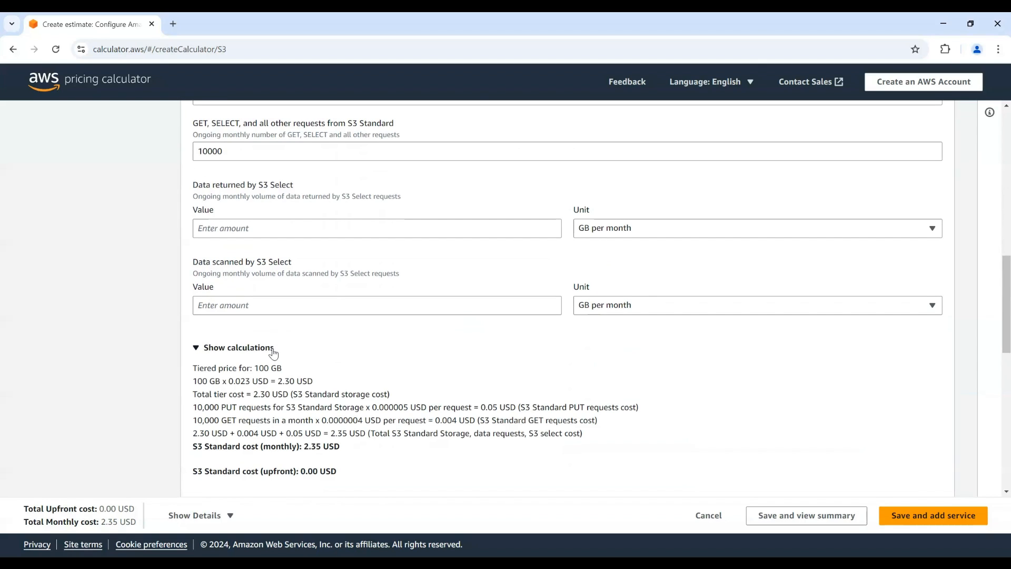
mouse_move(285, 394)
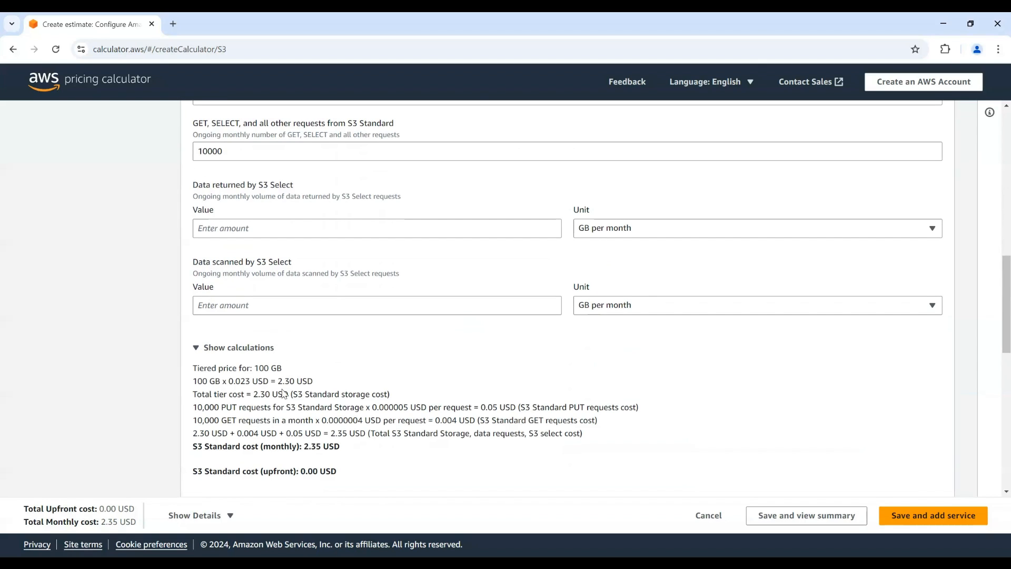
mouse_move(217, 393)
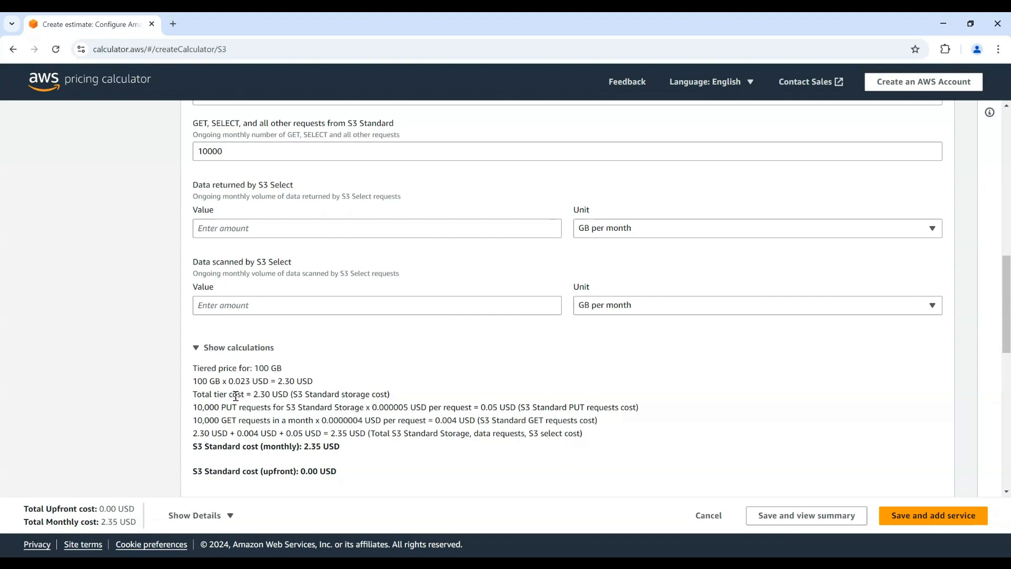
mouse_move(213, 407)
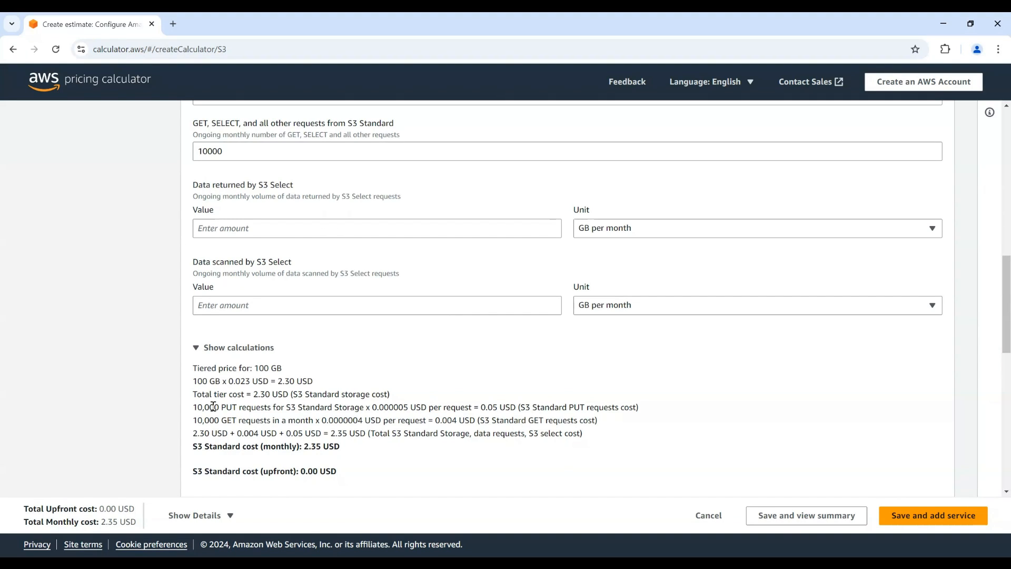
scroll(down, 3)
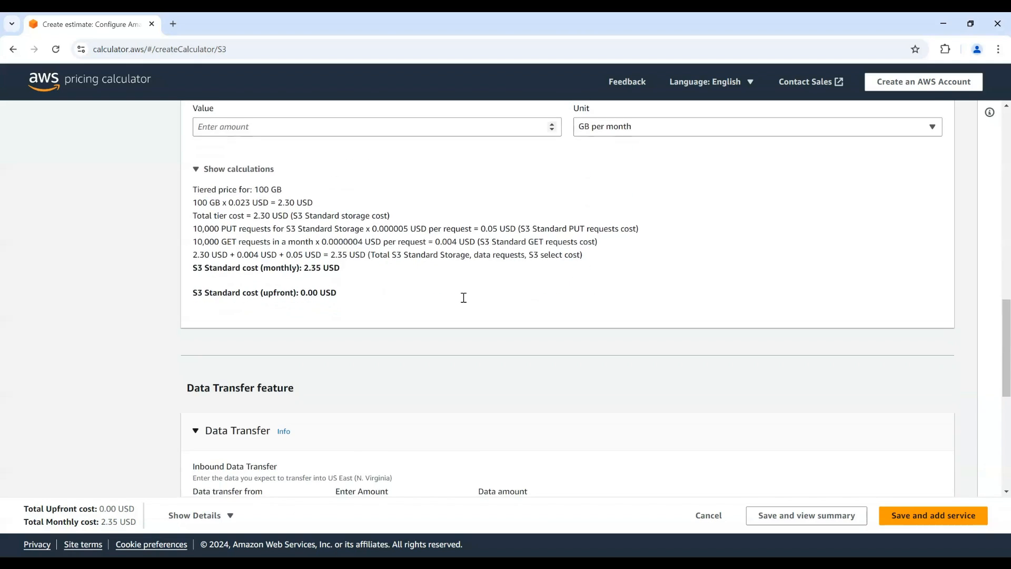
scroll(down, 3)
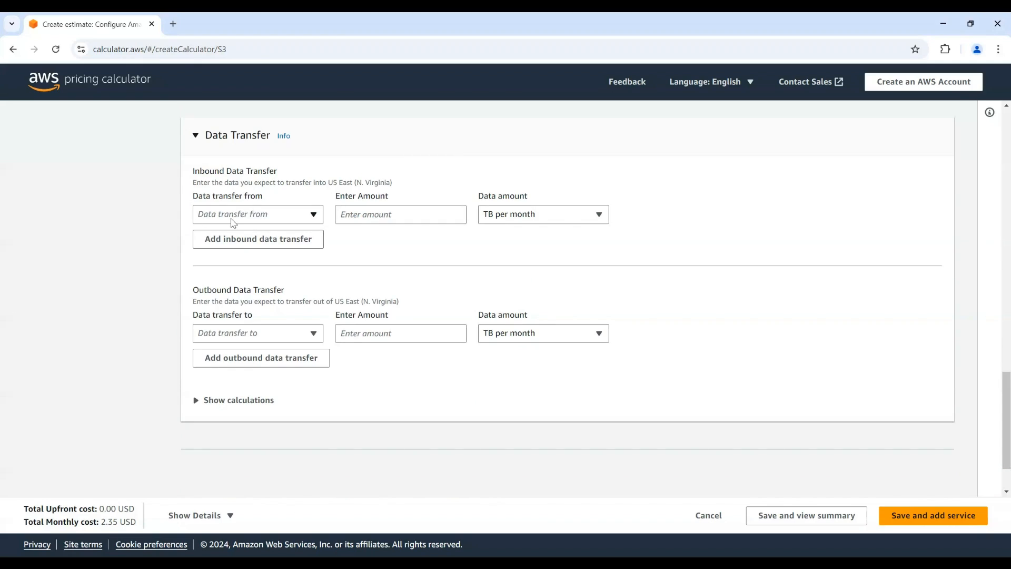
click(257, 214)
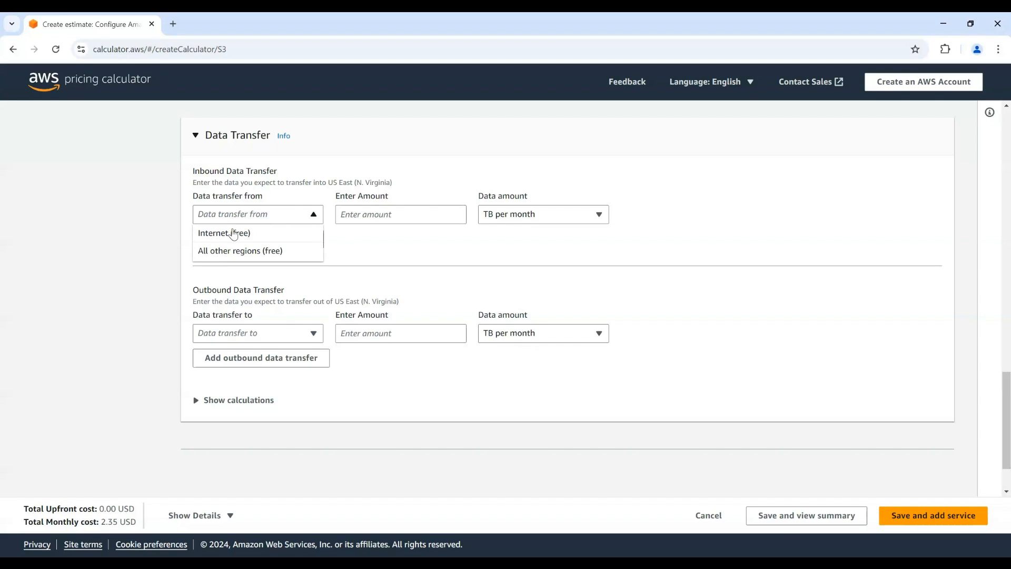
mouse_move(224, 233)
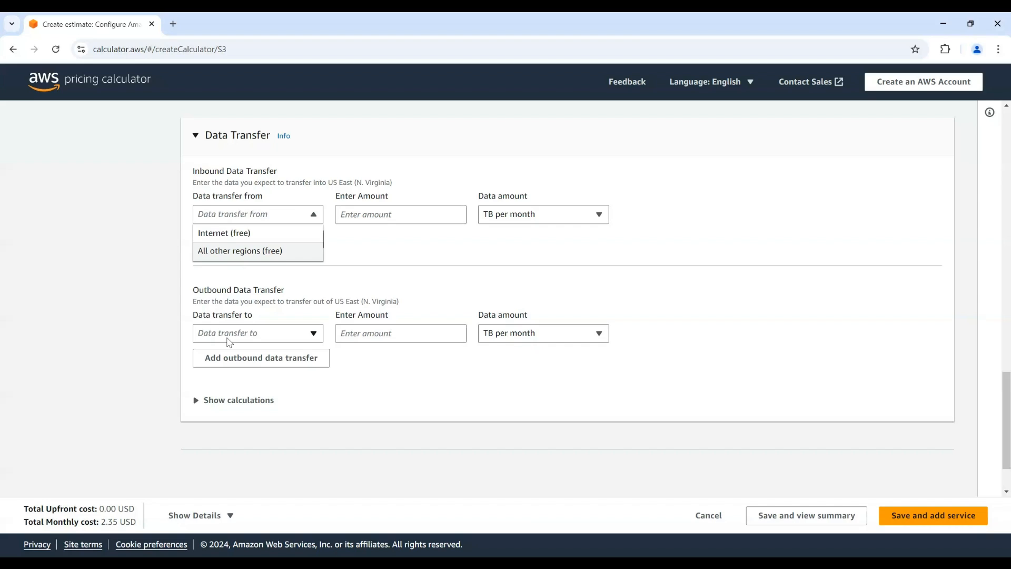
click(257, 333)
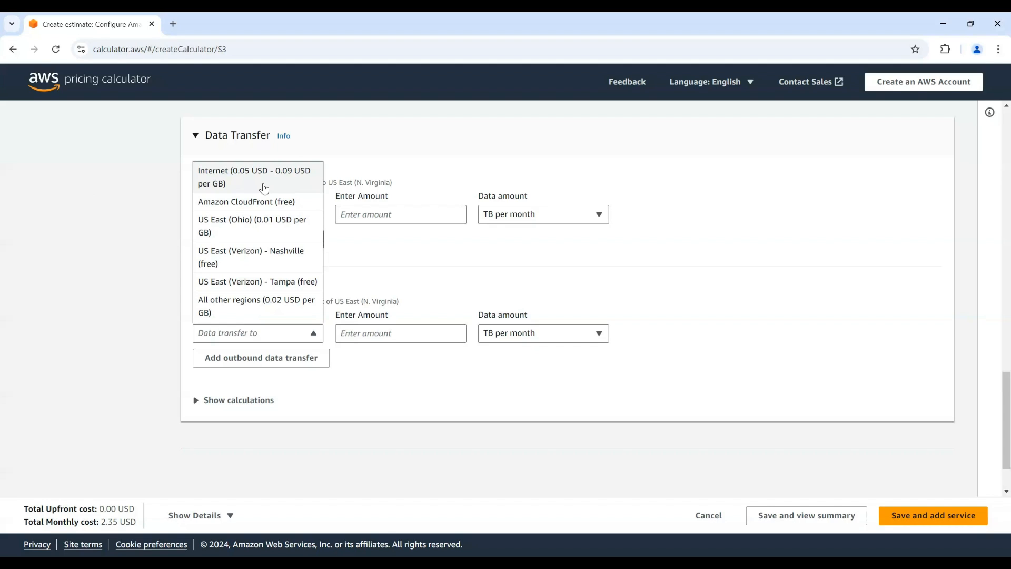
mouse_move(22, 330)
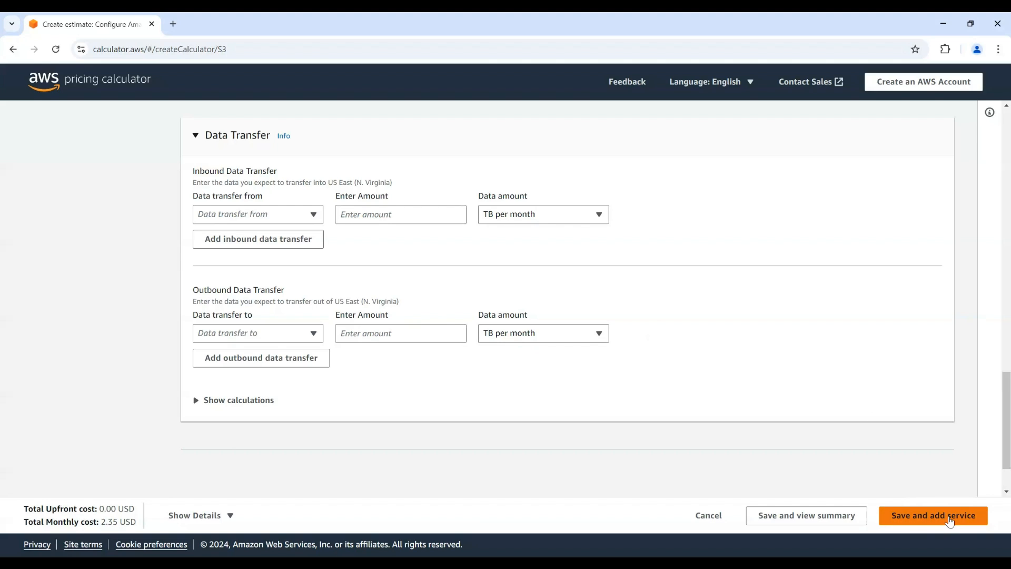
Save the S3 service to My Estimate (2.35 USD monthly, 28.20 USD yearly) and view the export formats
click(932, 515)
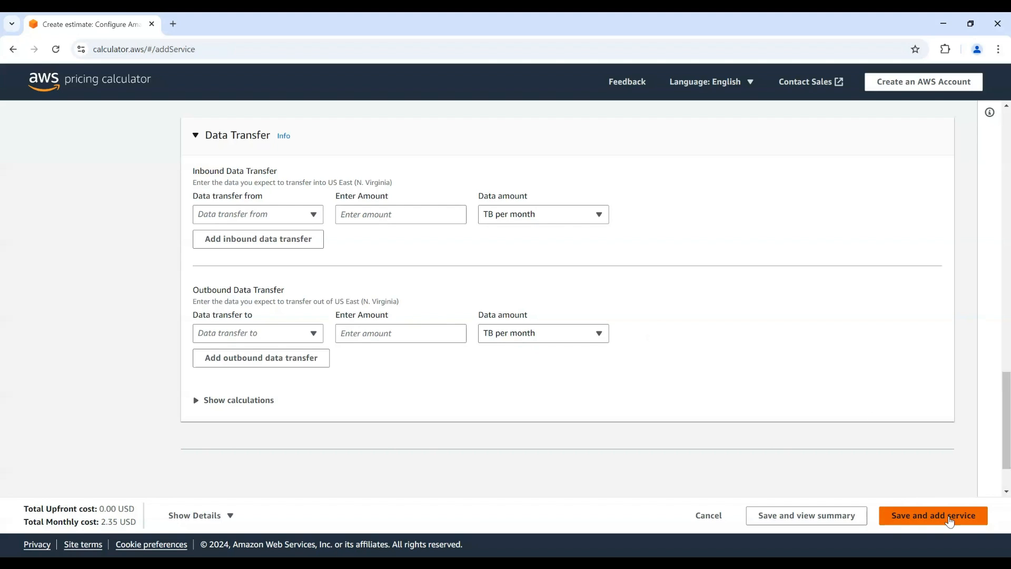
click(932, 516)
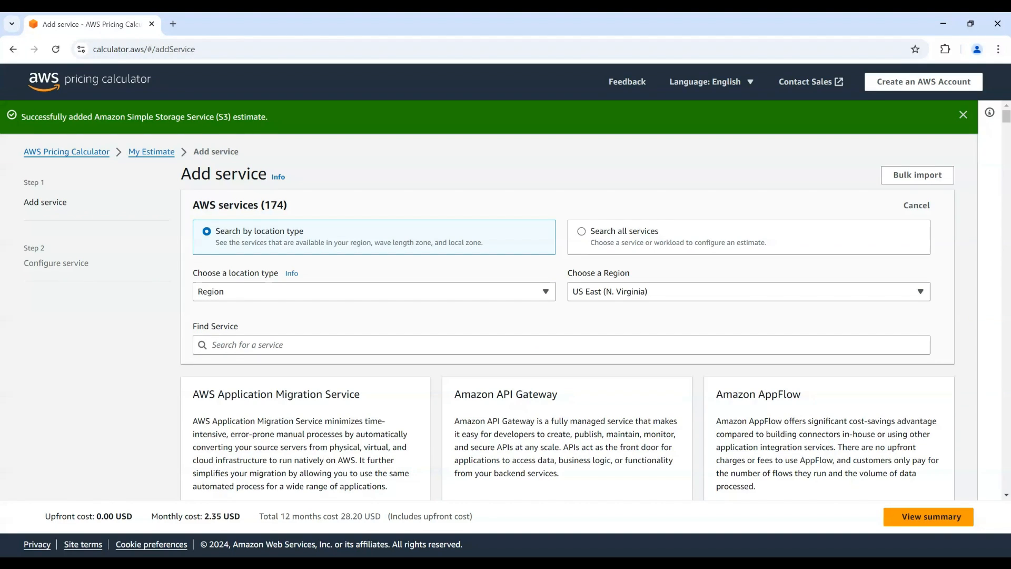
mouse_move(929, 516)
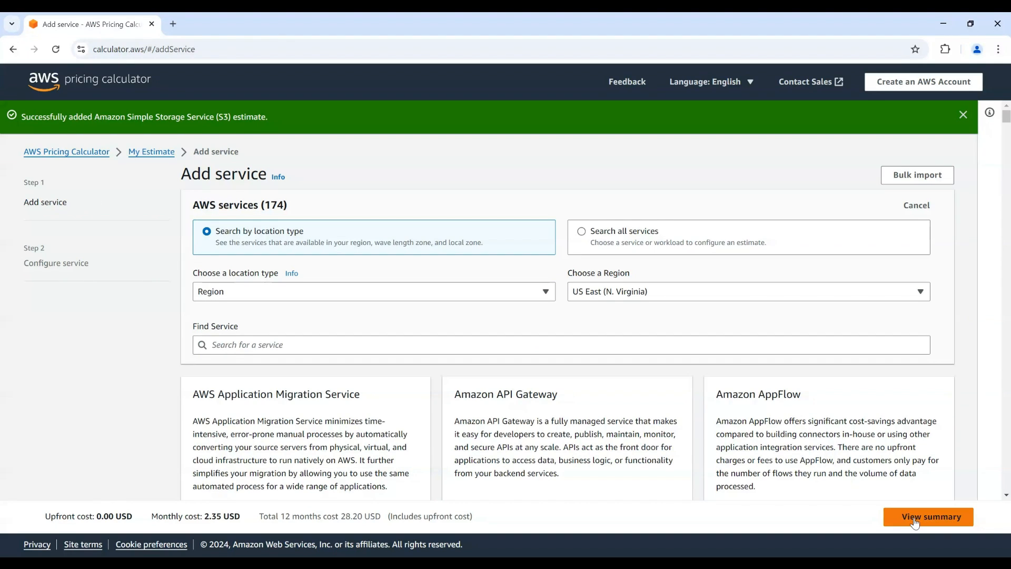
click(929, 516)
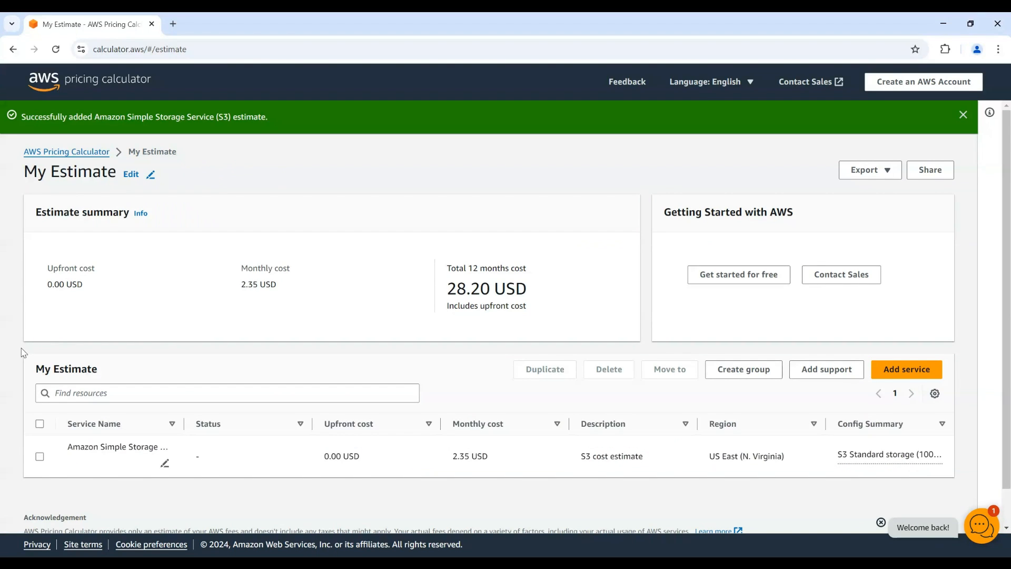
mouse_move(286, 252)
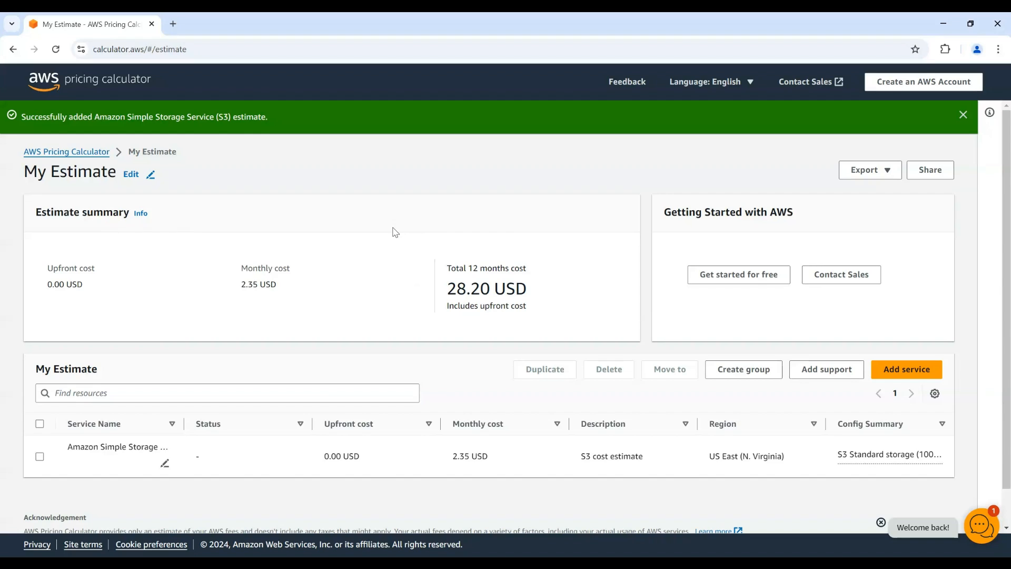
mouse_move(120, 148)
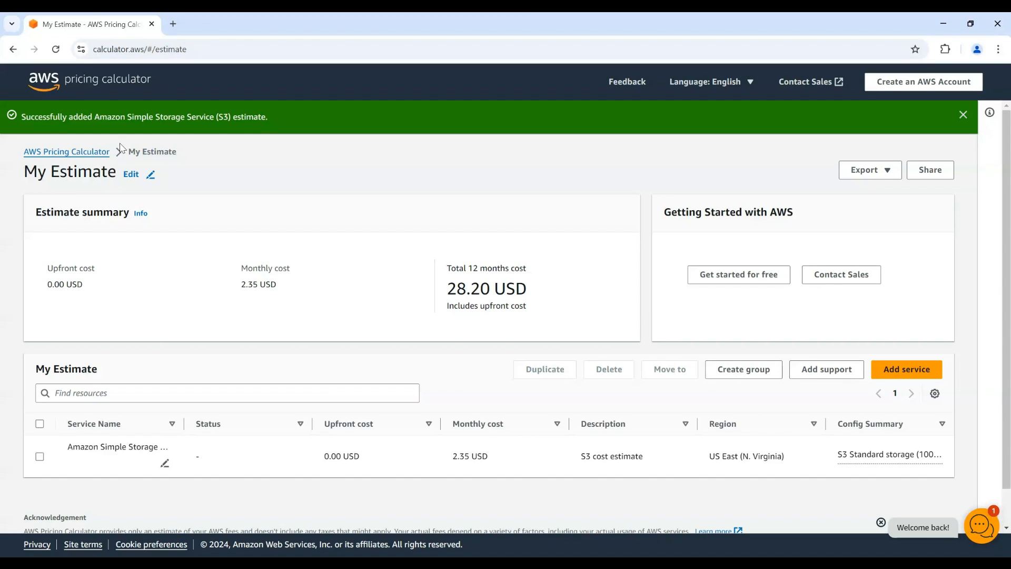
mouse_move(870, 170)
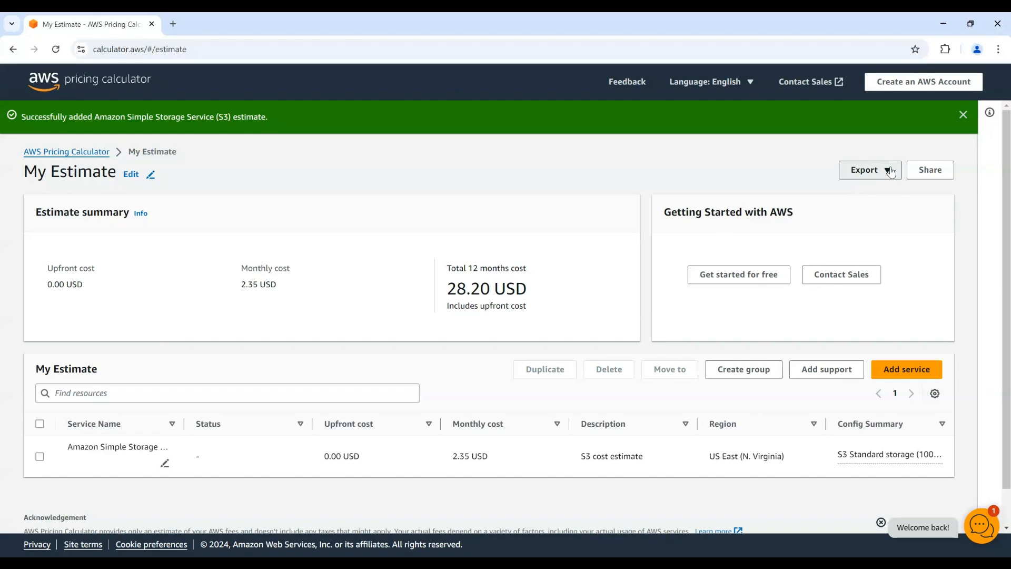
click(869, 169)
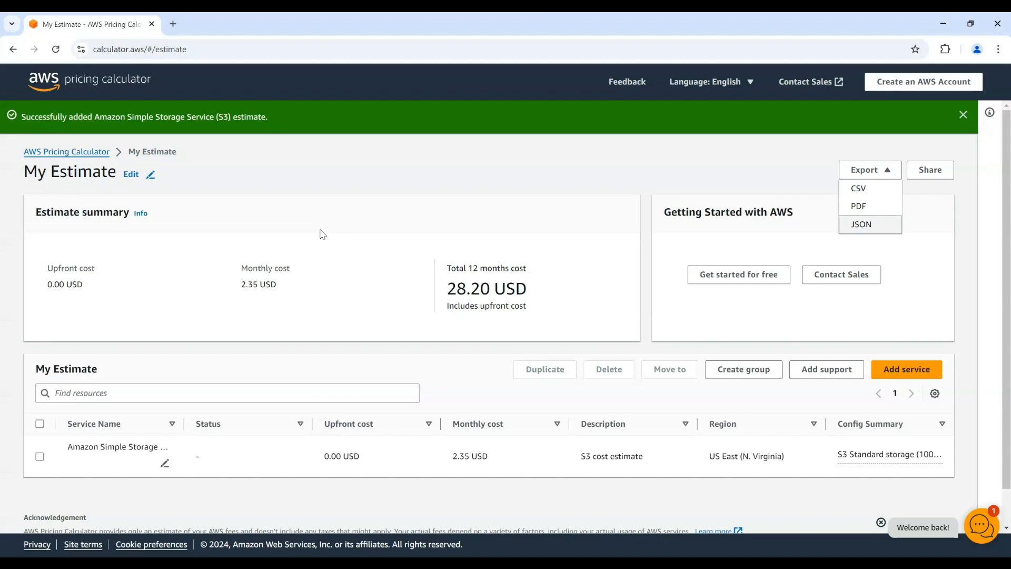
mouse_move(930, 170)
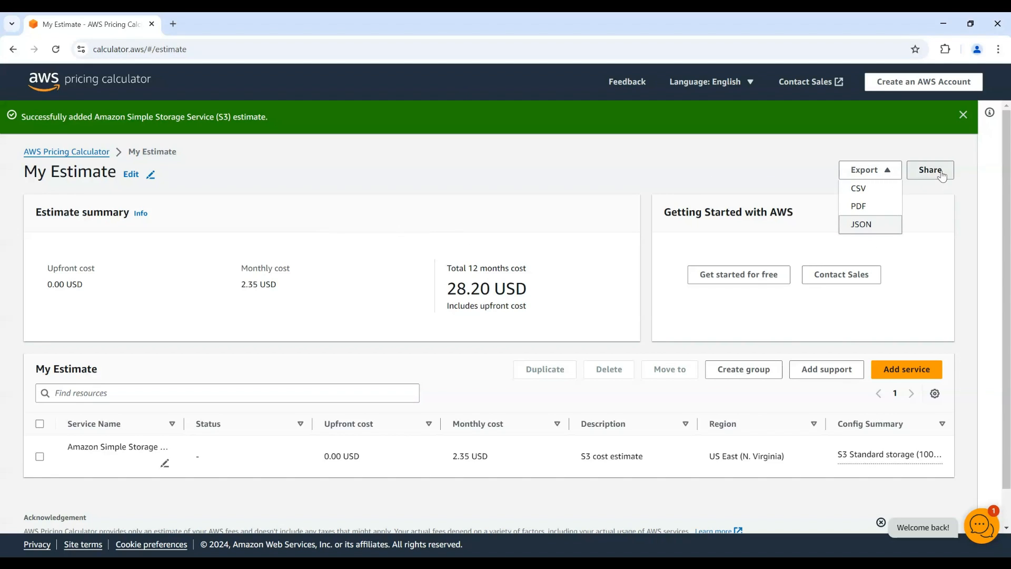
Share the estimate publicly, accepting the terms, and copy the public link
click(929, 170)
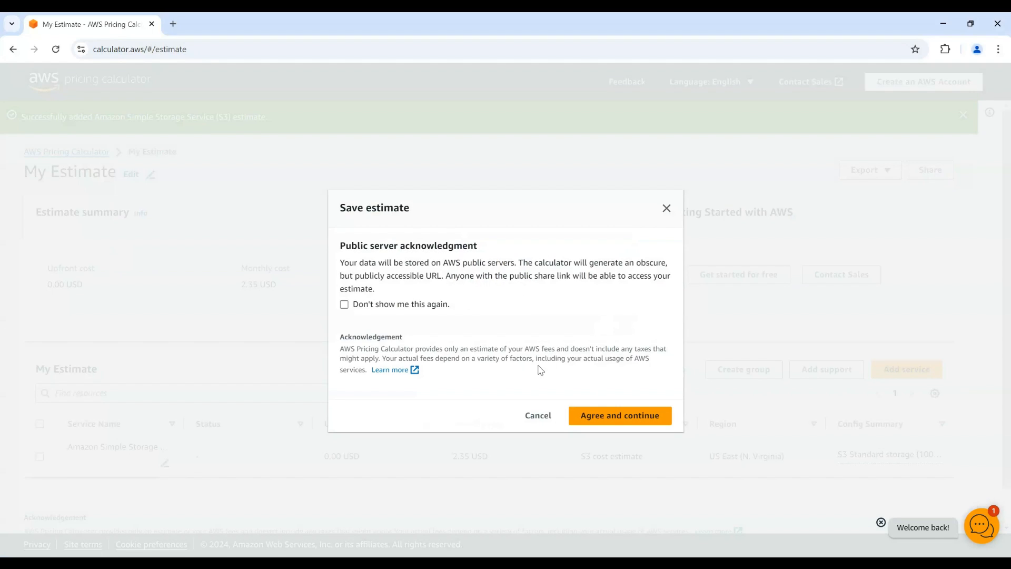
click(618, 415)
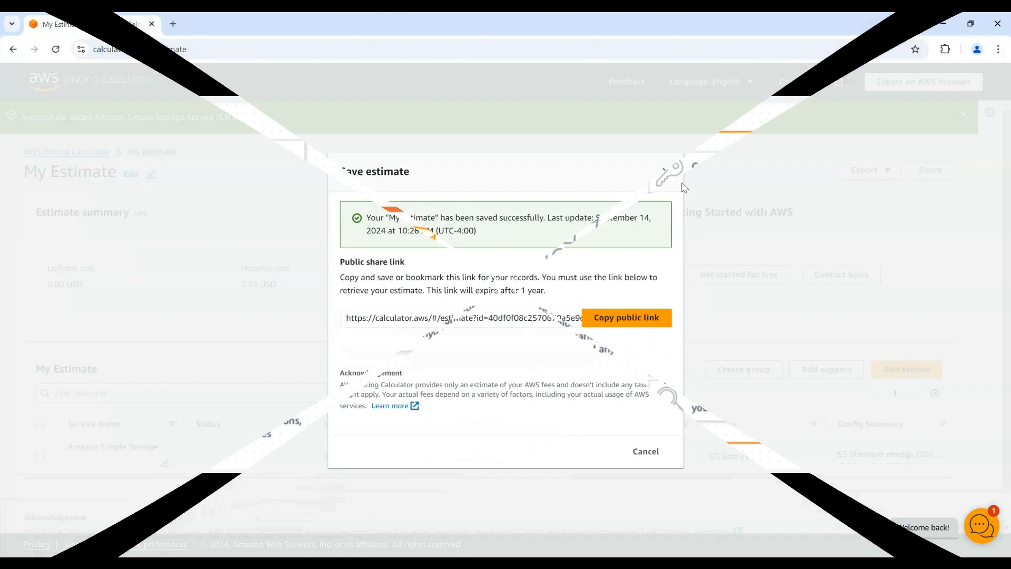
click(645, 451)
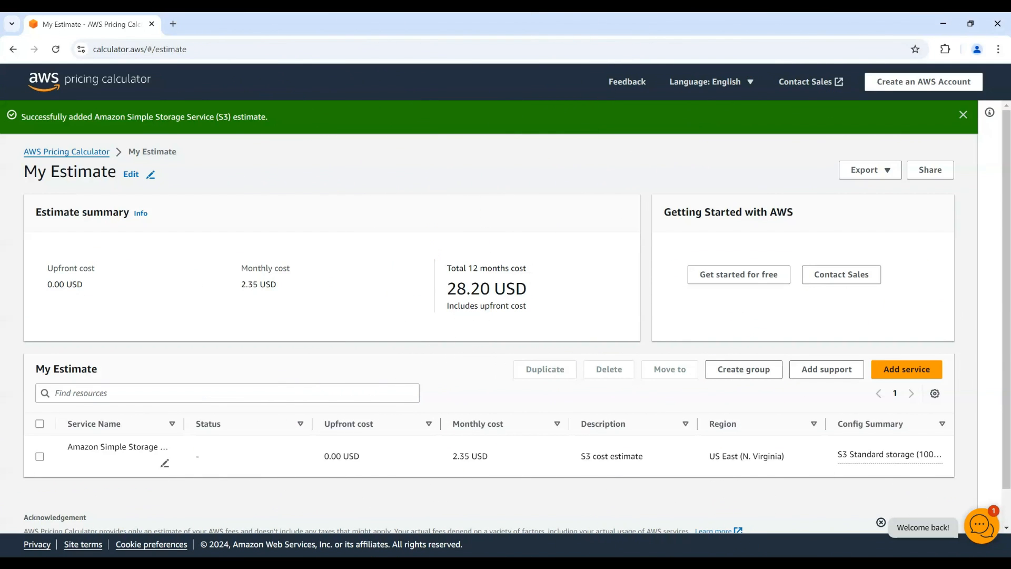